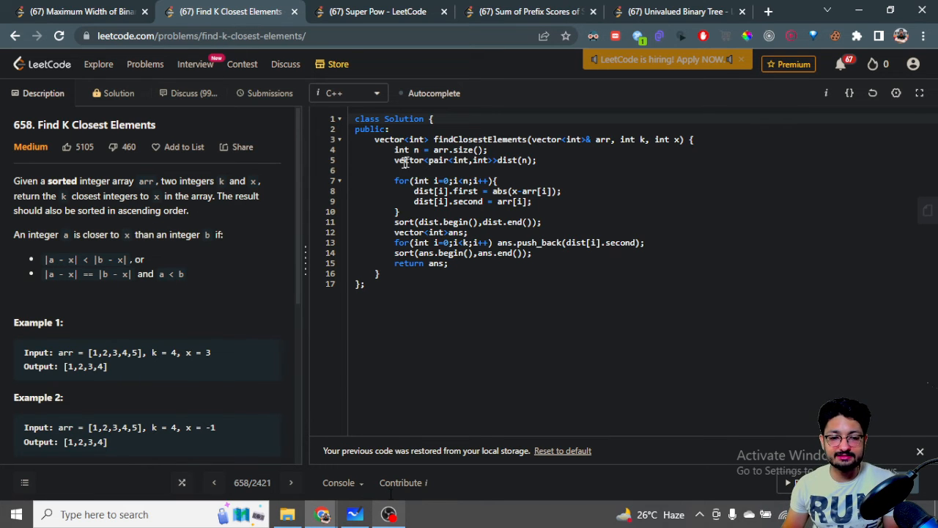
pyautogui.moveTo(531, 214)
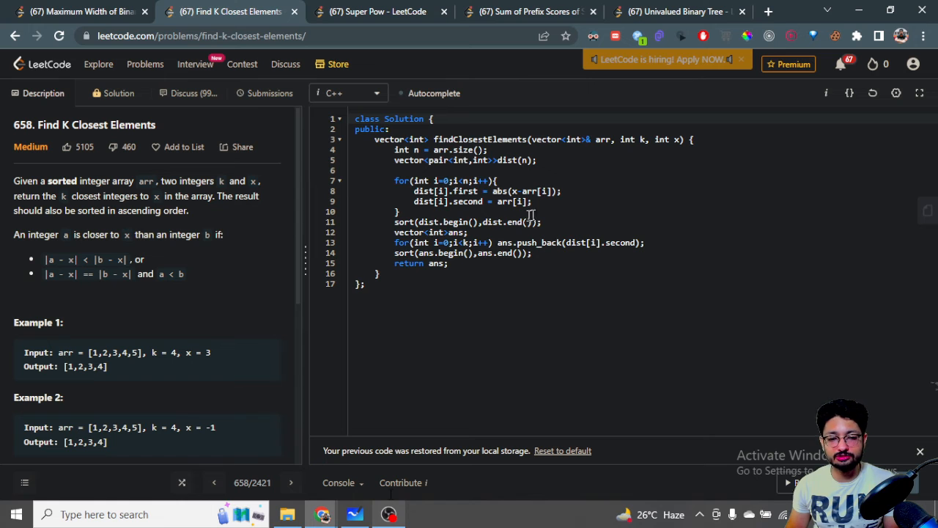